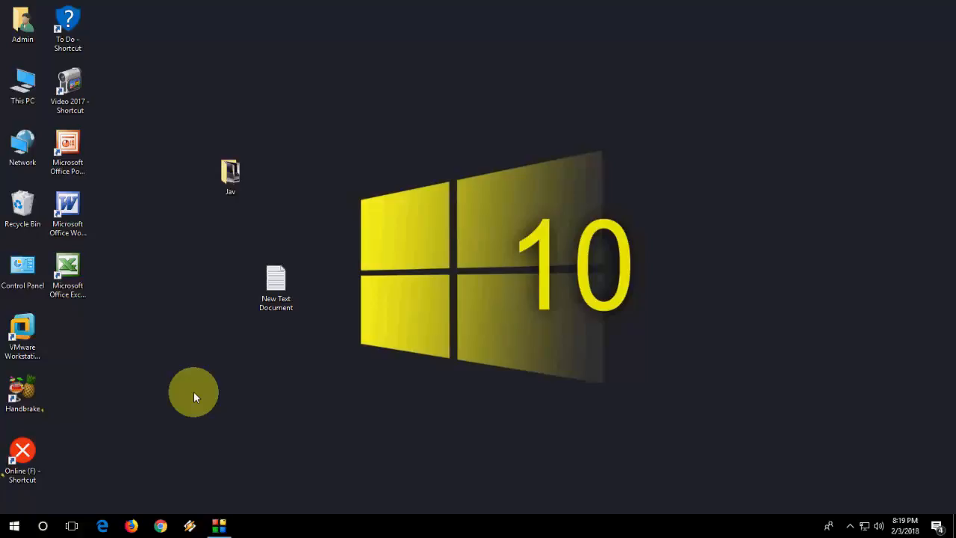
Reach the Apps & features page of Windows Settings from the Start menu
{"action": "left_click", "coordinate": [13, 526]}
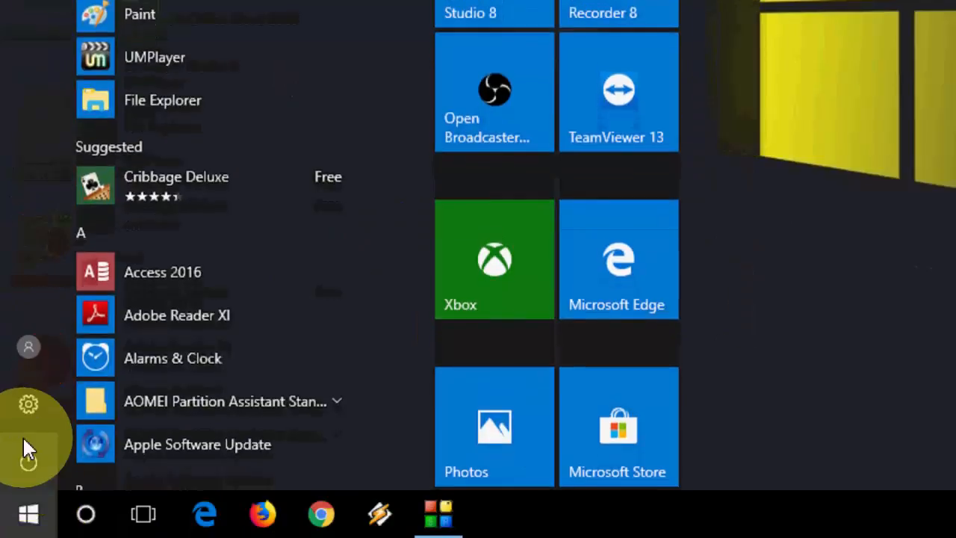
{"action": "left_click", "coordinate": [27, 404]}
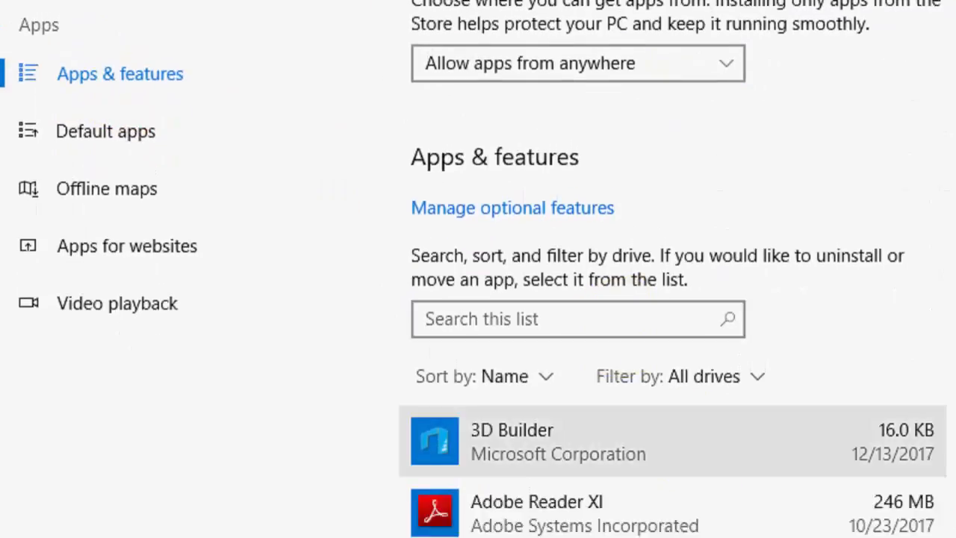
Search the installed apps for 'calculator' and go to Calculator's advanced options
{"action": "left_click", "coordinate": [575, 195]}
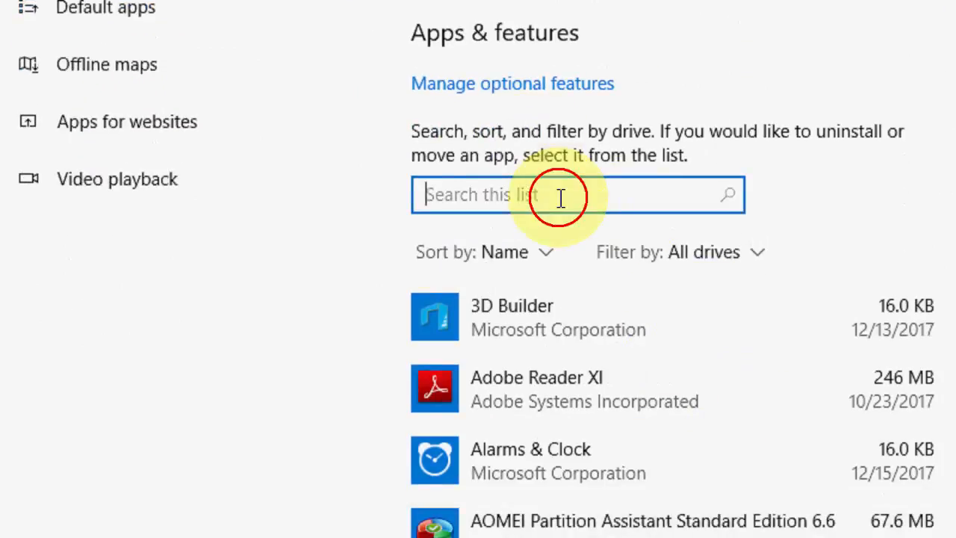
{"action": "type", "text": "calculator"}
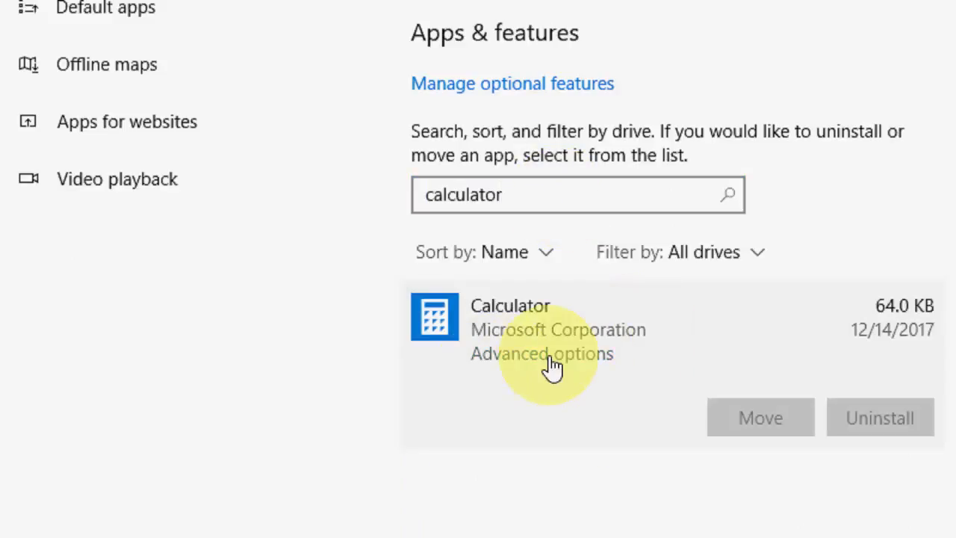
{"action": "left_click", "coordinate": [541, 352]}
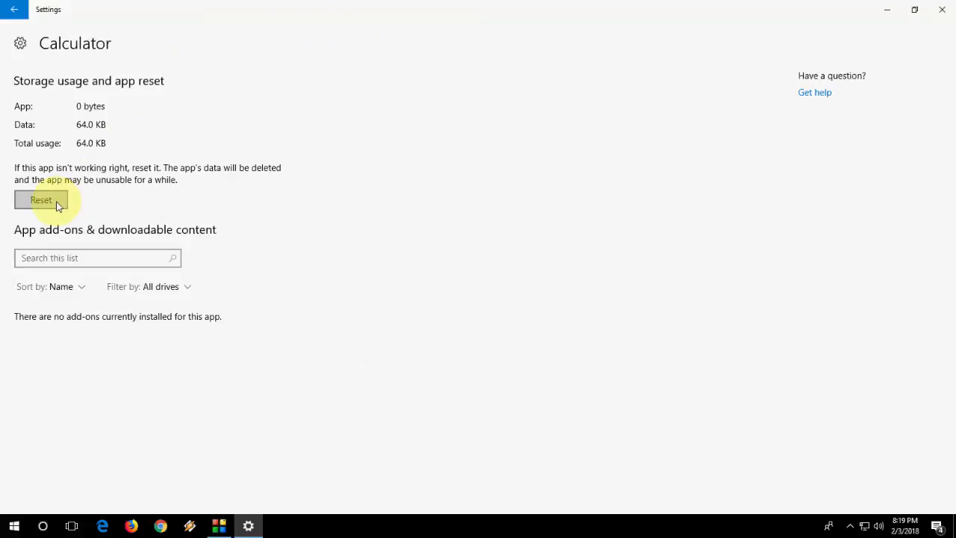
Reset the Calculator app, confirming deletion of its data, and close Settings
{"action": "left_click", "coordinate": [42, 200]}
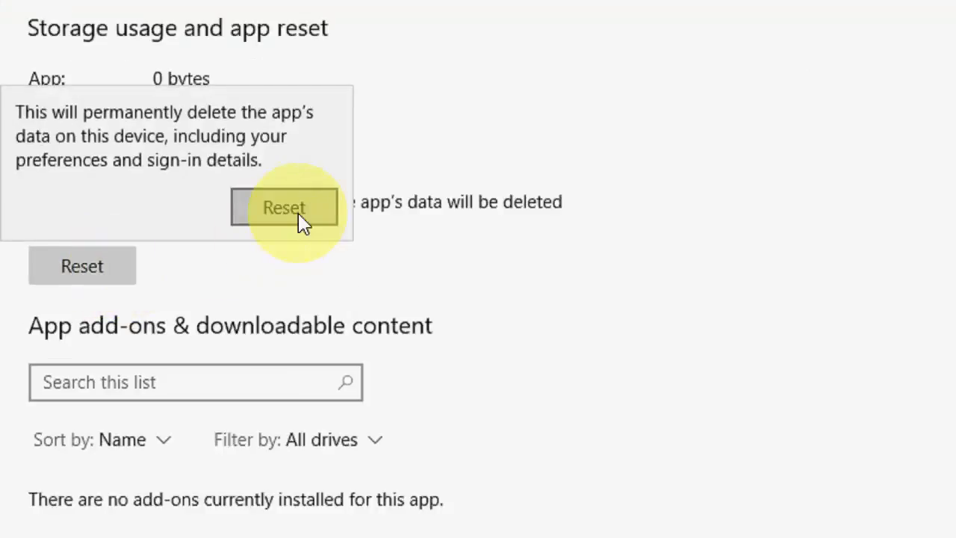
{"action": "left_click", "coordinate": [284, 207]}
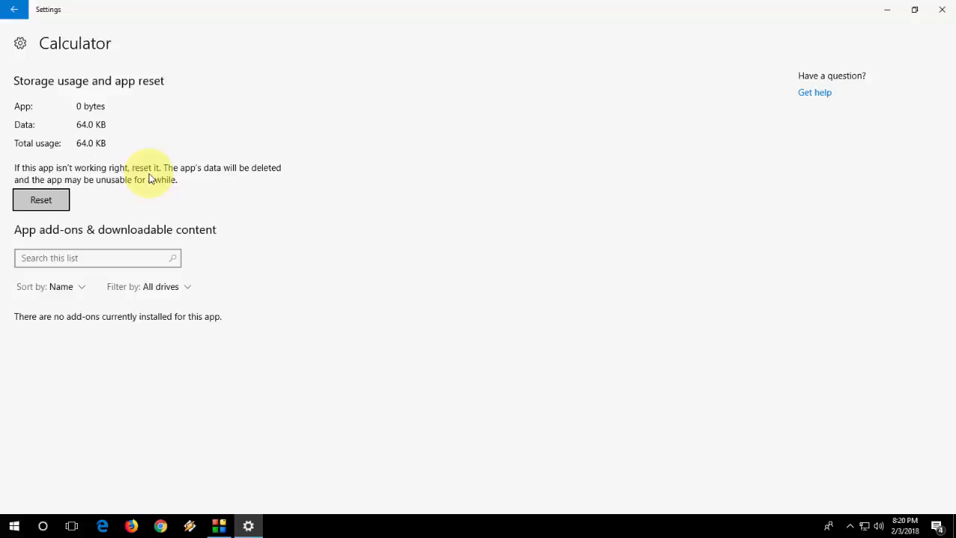
{"action": "left_click", "coordinate": [942, 9]}
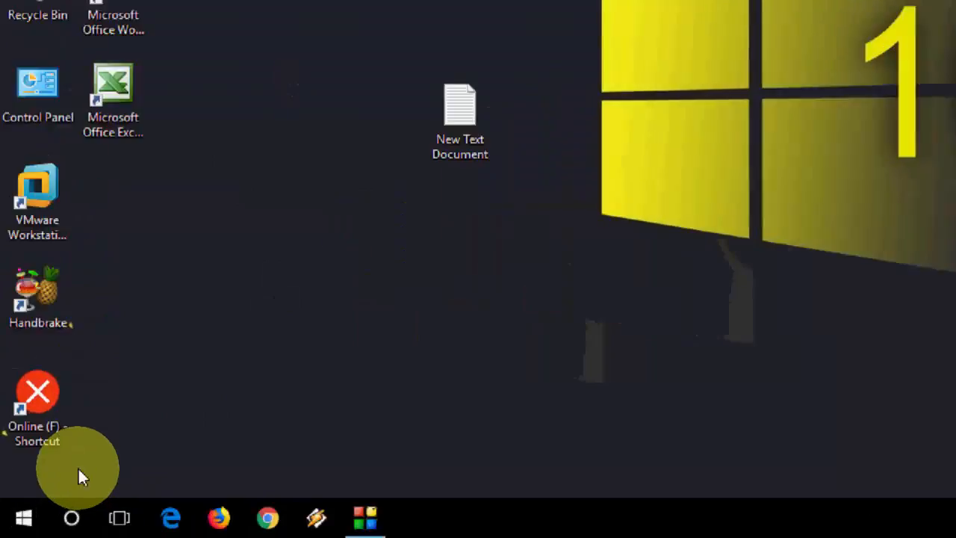
Find Windows PowerShell via Start search for 'powers' and run it as administrator
{"action": "type", "text": "powers"}
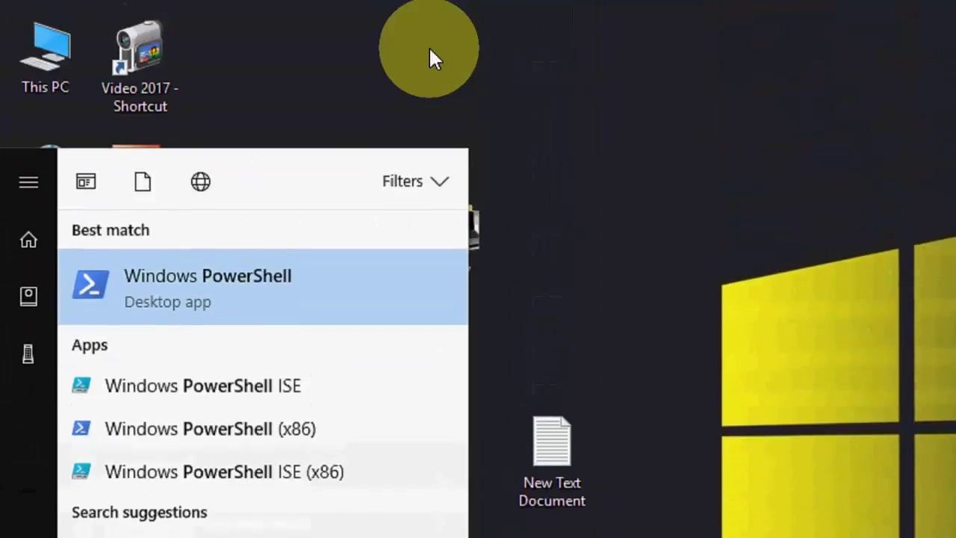
{"action": "right_click", "coordinate": [207, 287]}
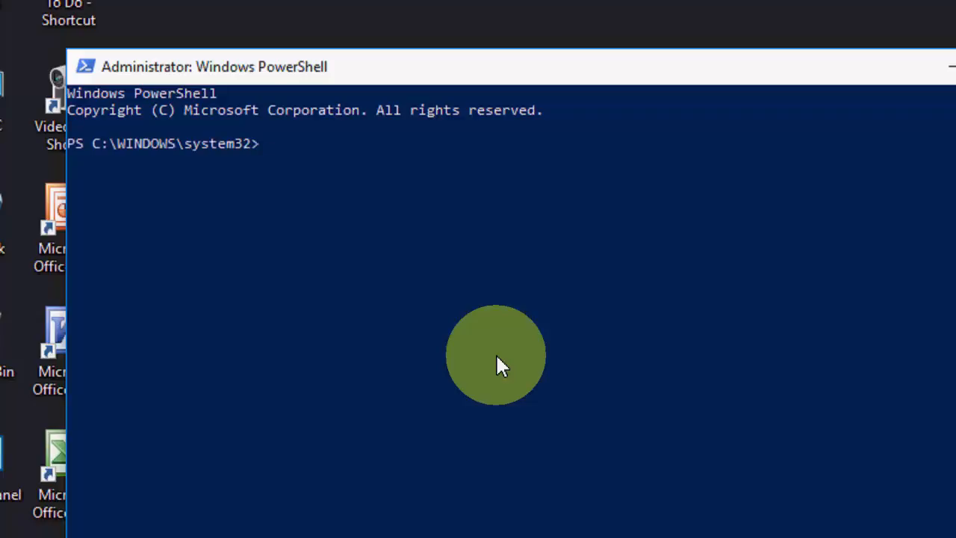
Run Get-AppXPackage -AllUsers | Foreach {Add-AppxPackage -DisableDevelopmentMode -Register ...} and close PowerShell
{"action": "type", "text": "Get-AppXPackage -AllUsers | Foreach {Add-AppxPackage -DisableDevelopmentMode -Register \"$($_.InstallLocation)AppXManifest.xml\"}"}
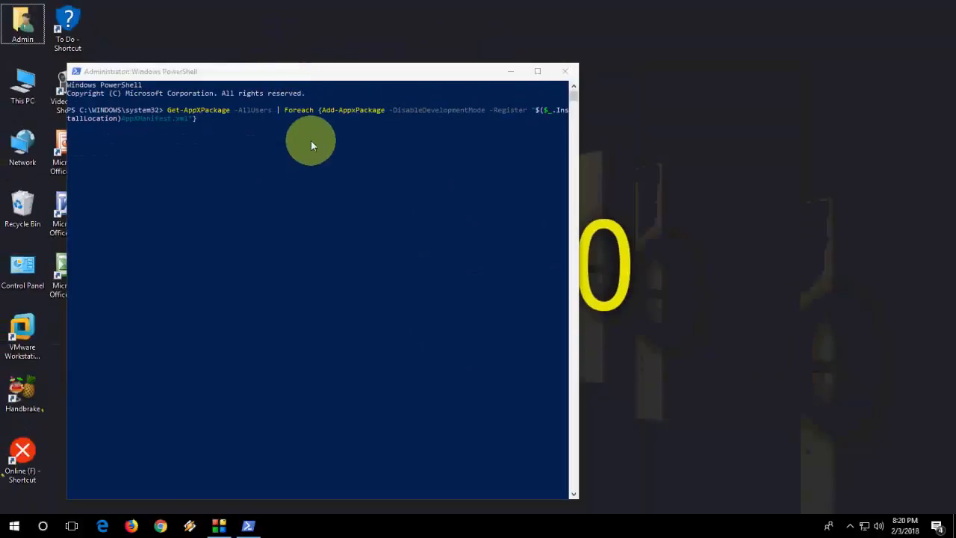
{"action": "mouse_move", "coordinate": [335, 142]}
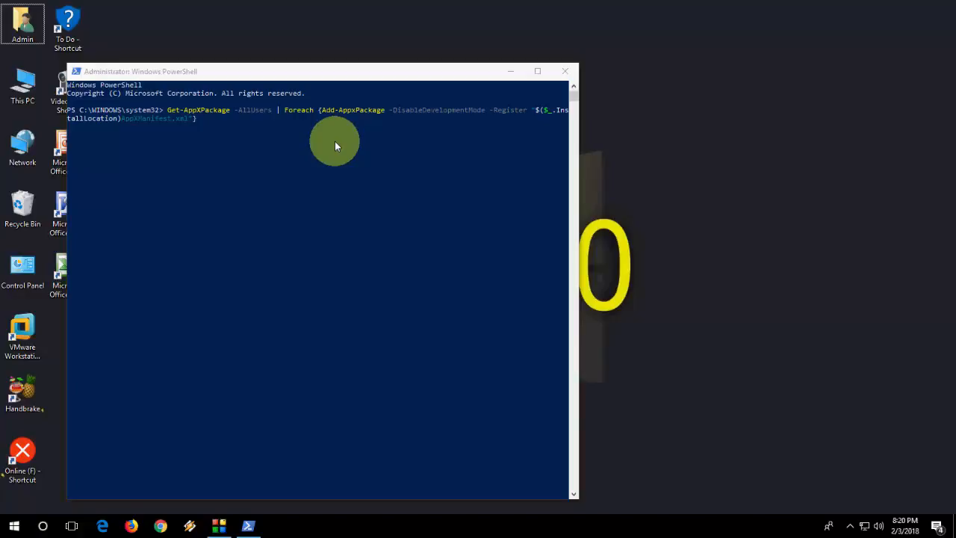
{"action": "mouse_move", "coordinate": [565, 72]}
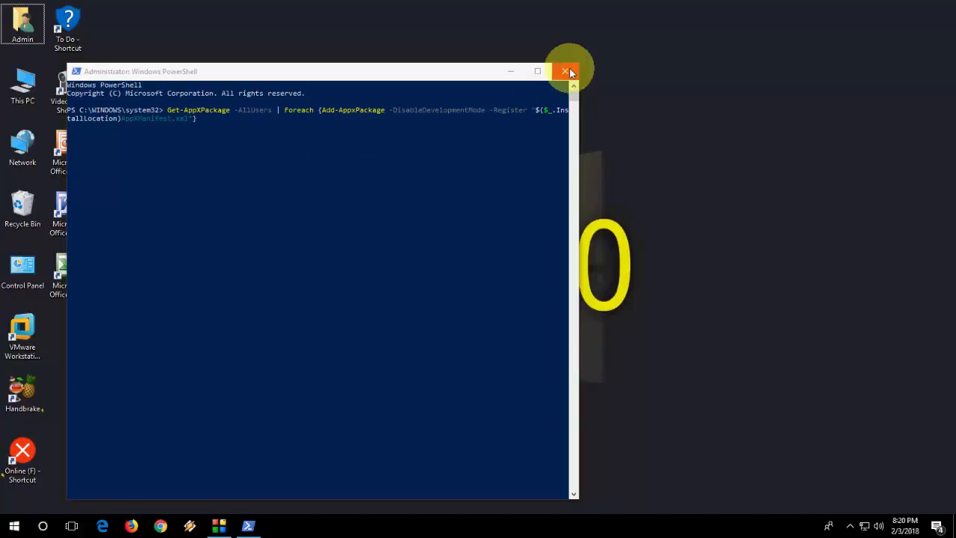
{"action": "left_click", "coordinate": [564, 72]}
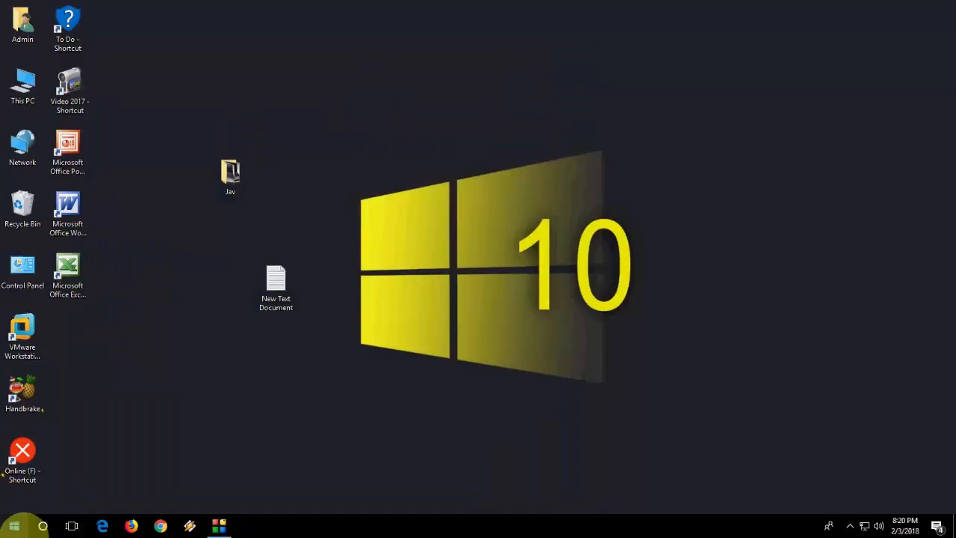
Launch Microsoft Store from a Start search for 'sto'
{"action": "type", "text": "store"}
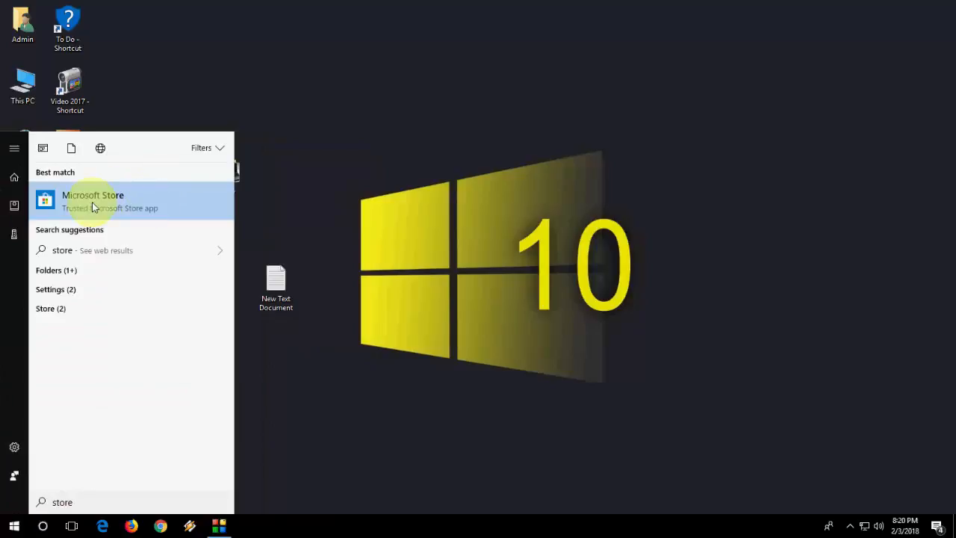
{"action": "left_click", "coordinate": [92, 201]}
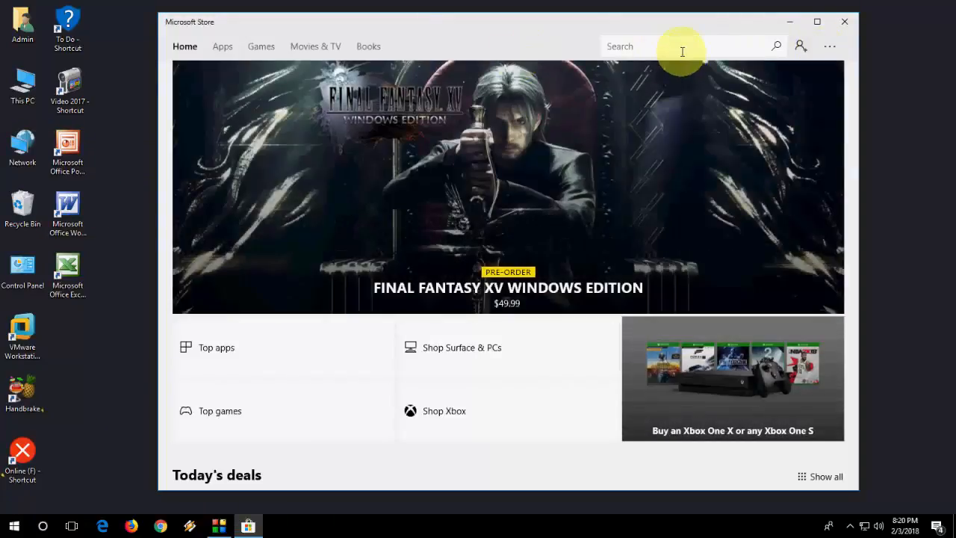
Search Microsoft Store for 'calculator' to list calculator apps
{"action": "type", "text": "d"}
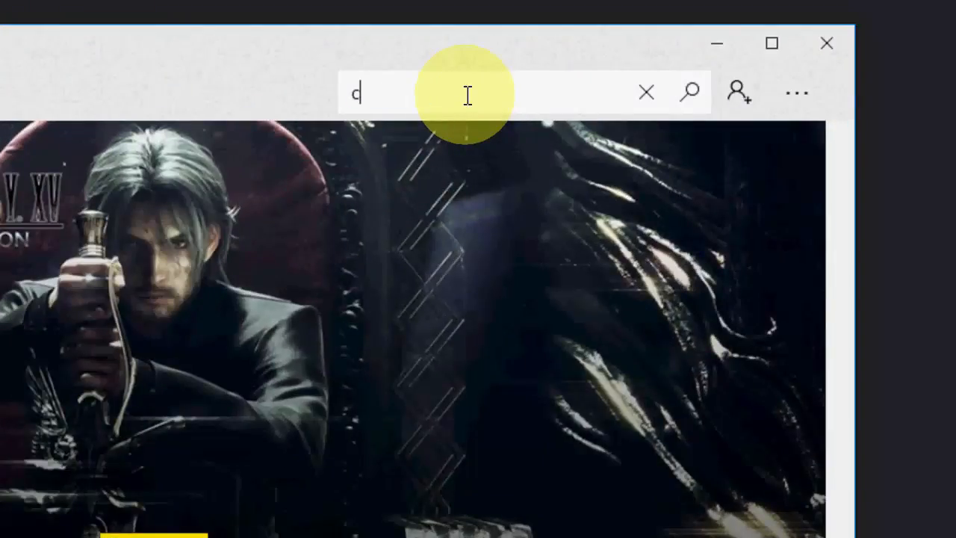
{"action": "type", "text": "a"}
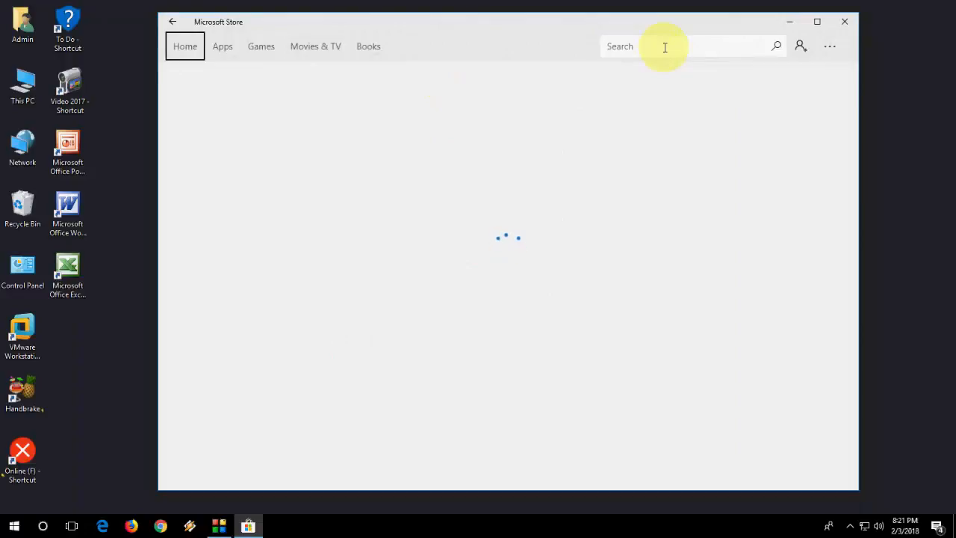
{"action": "type", "text": "calculator"}
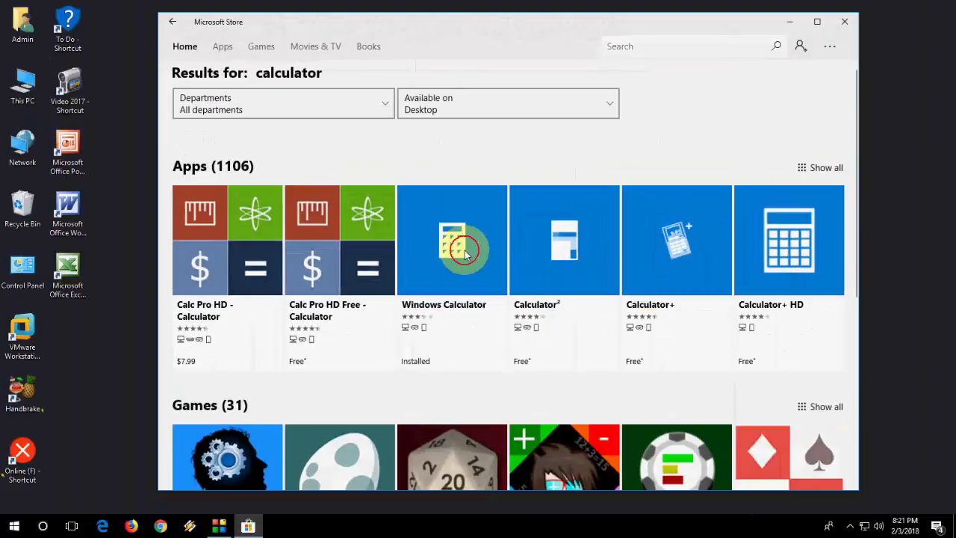
Go to the Windows Calculator product page from the search results
{"action": "left_click", "coordinate": [451, 239]}
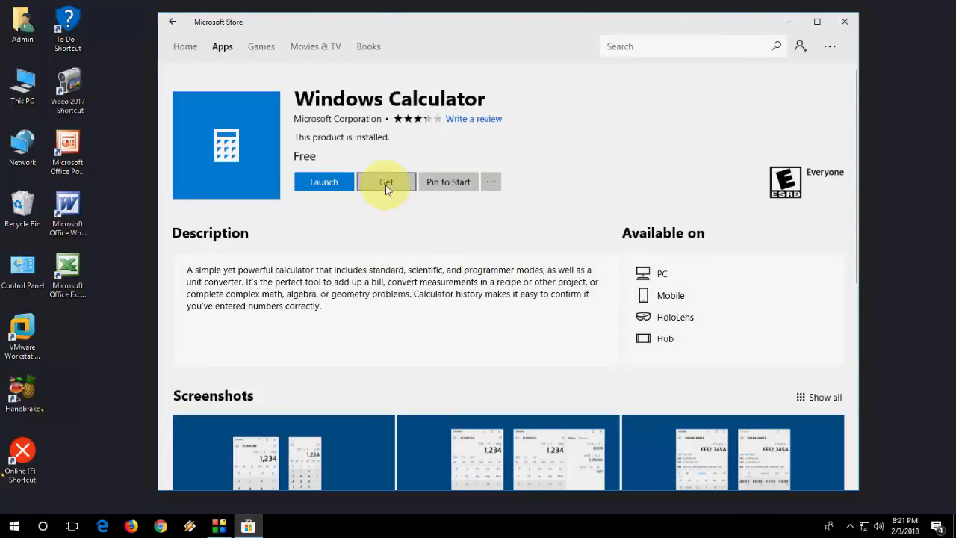
{"action": "mouse_move", "coordinate": [392, 203]}
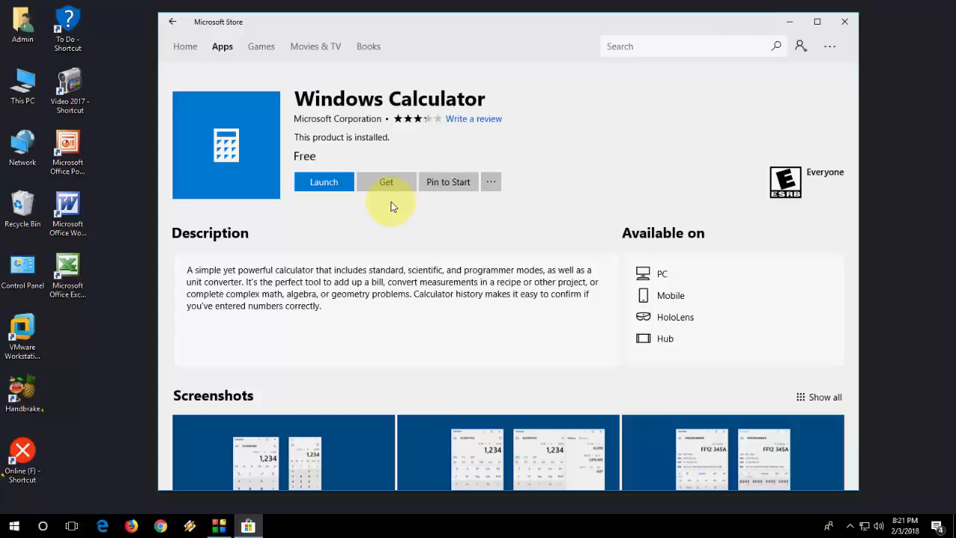
{"action": "mouse_move", "coordinate": [926, 247]}
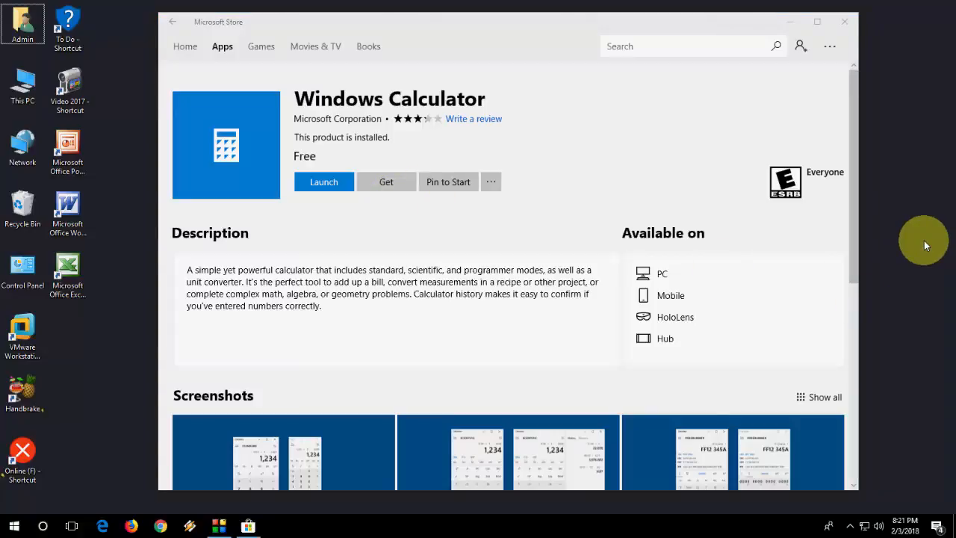